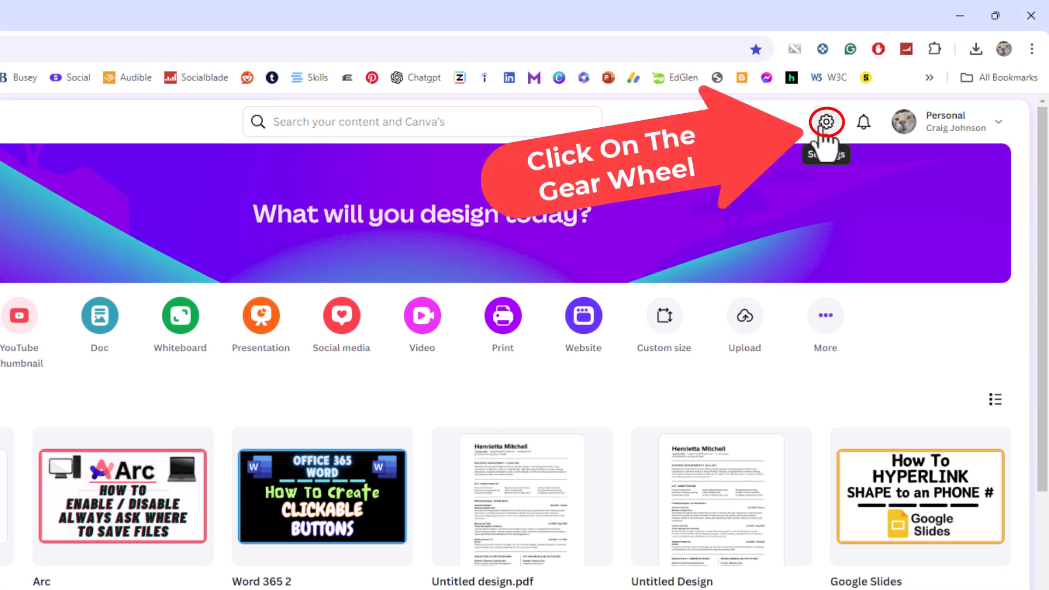
{"action": "left_click", "coordinate": [827, 122]}
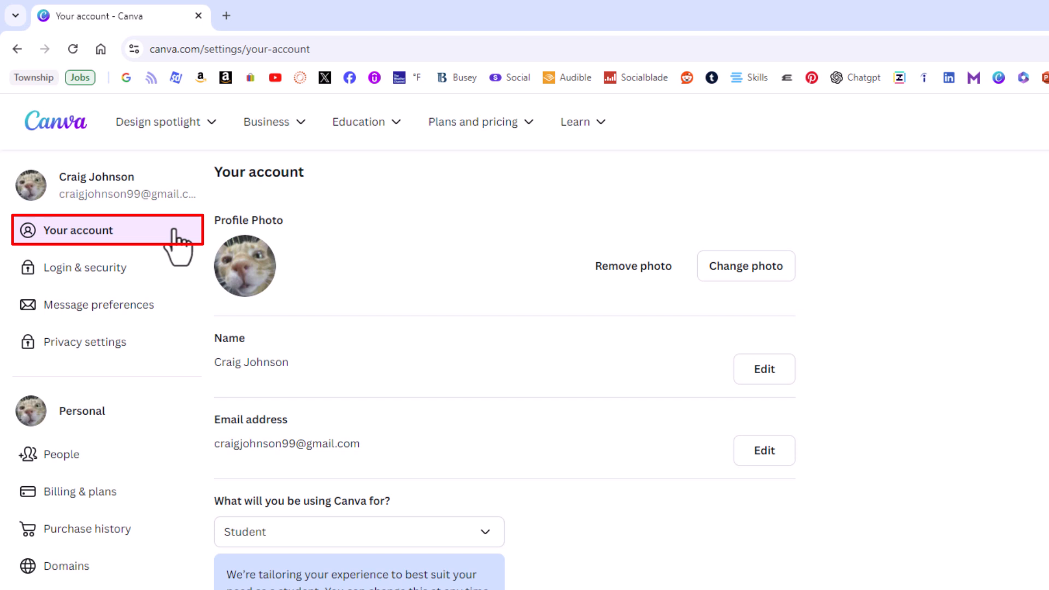
{"action": "mouse_move", "coordinate": [230, 426]}
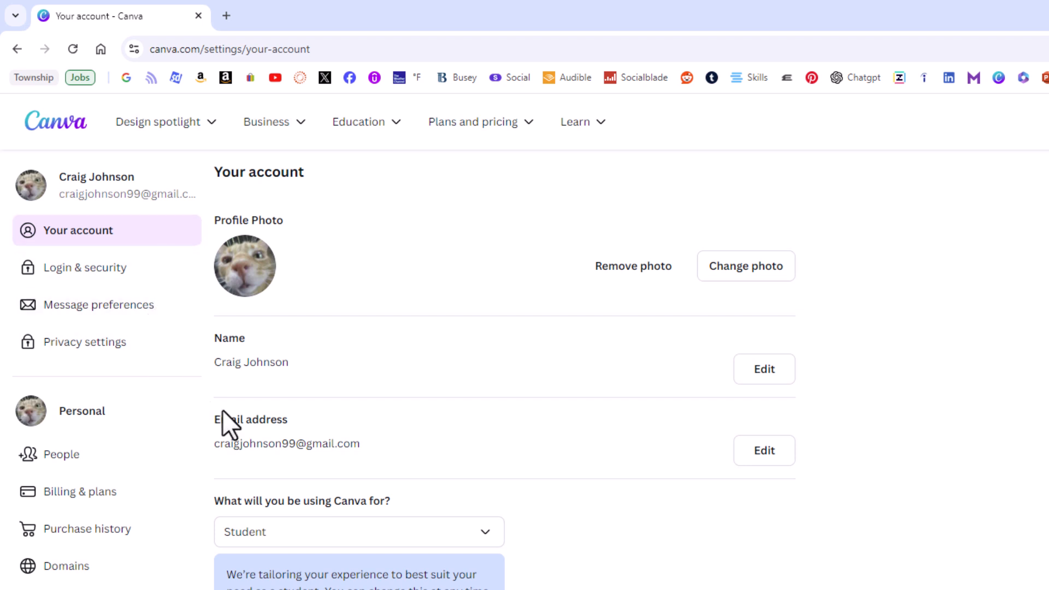
Scroll the account page down past Theme to the Accessibility section with the Captions toggle.
{"action": "scroll", "scroll_direction": "down", "scroll_amount": 3}
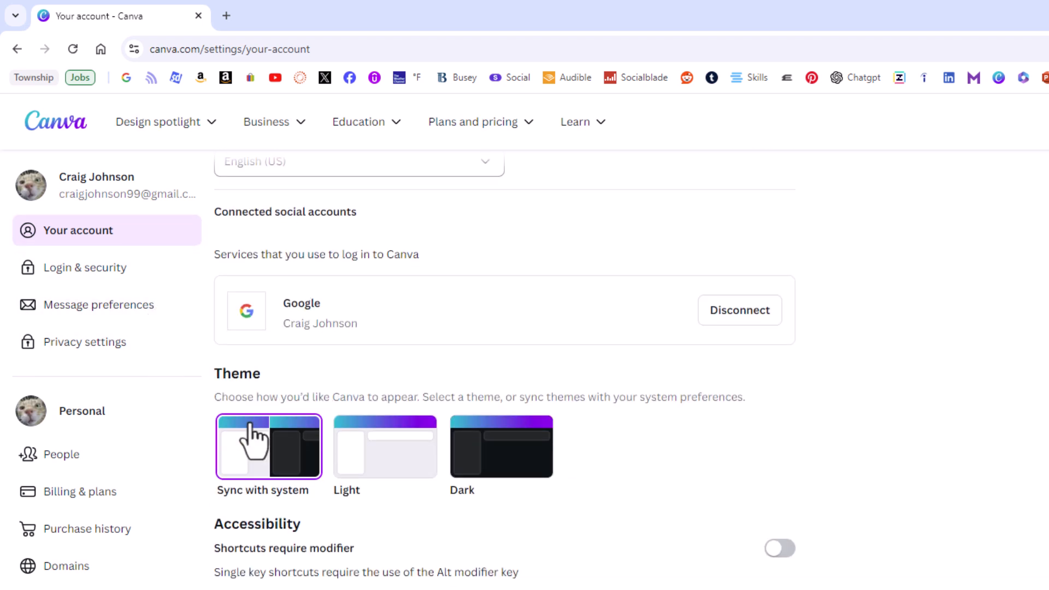
{"action": "scroll", "scroll_direction": "down", "scroll_amount": 3}
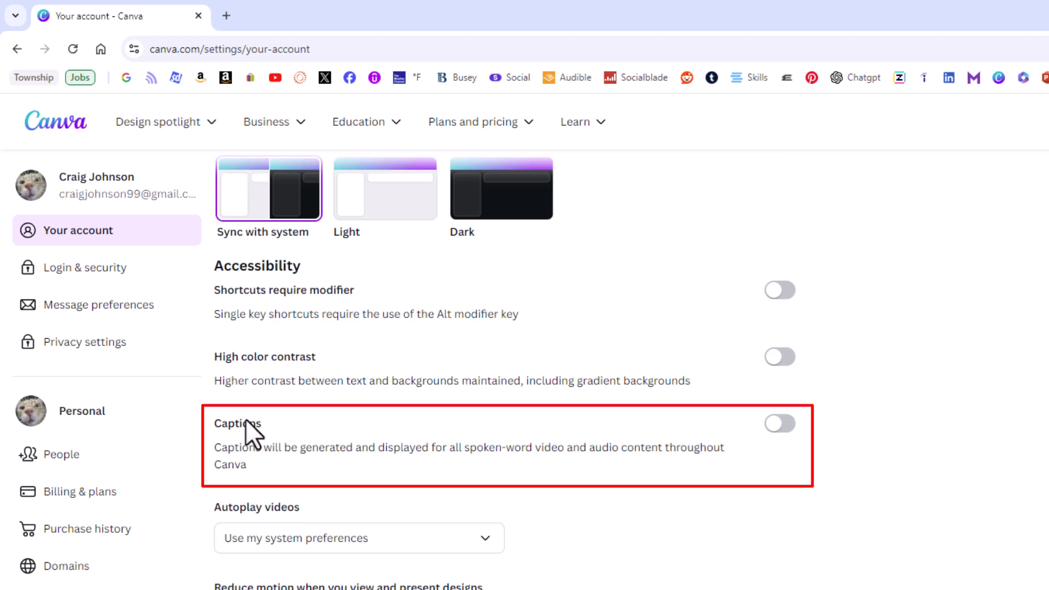
{"action": "mouse_move", "coordinate": [379, 473]}
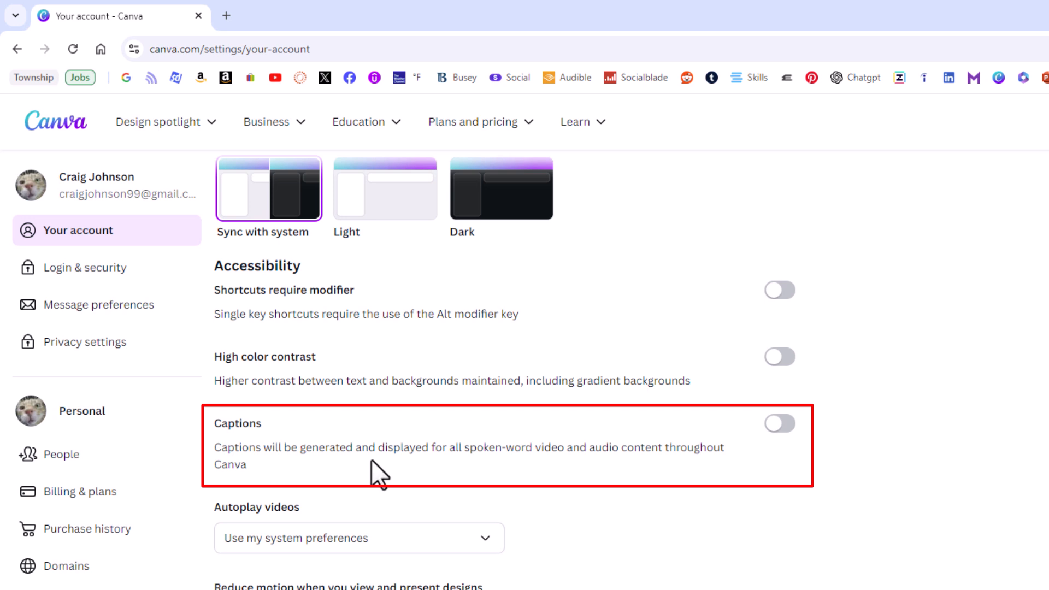
{"action": "mouse_move", "coordinate": [558, 472]}
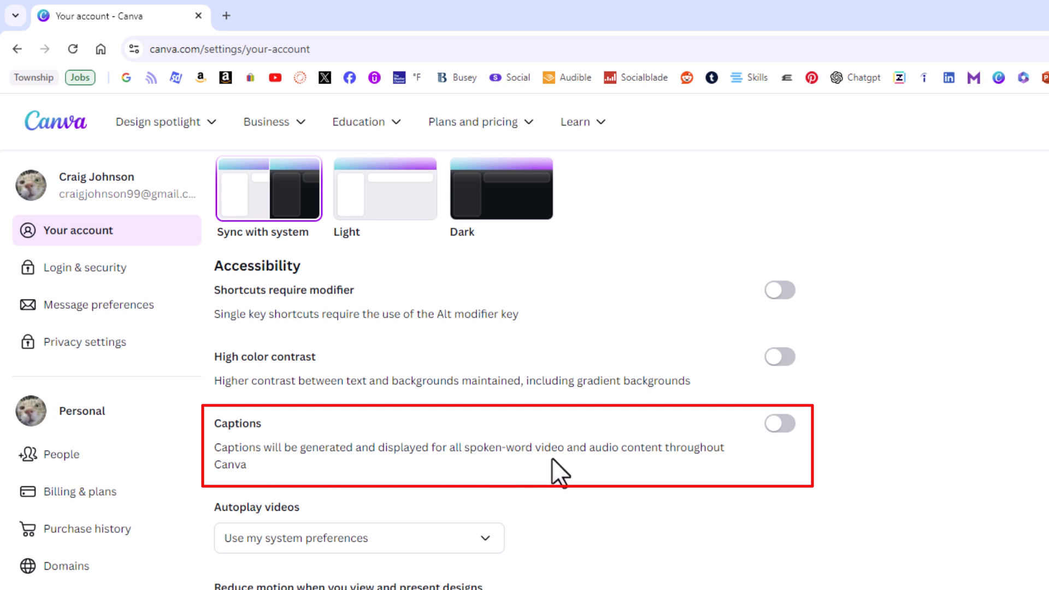
{"action": "mouse_move", "coordinate": [253, 475]}
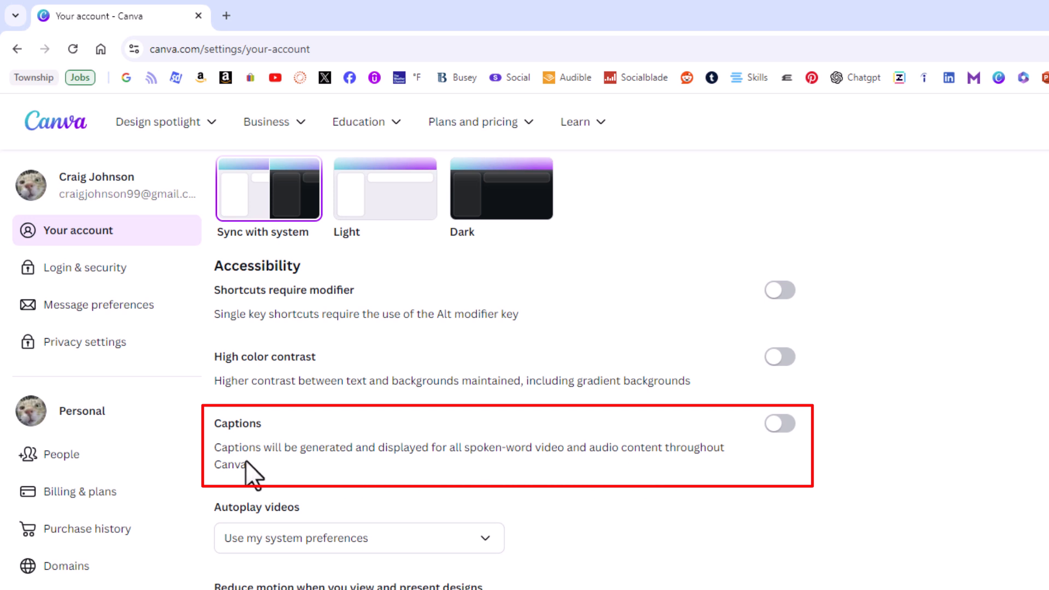
{"action": "mouse_move", "coordinate": [783, 466]}
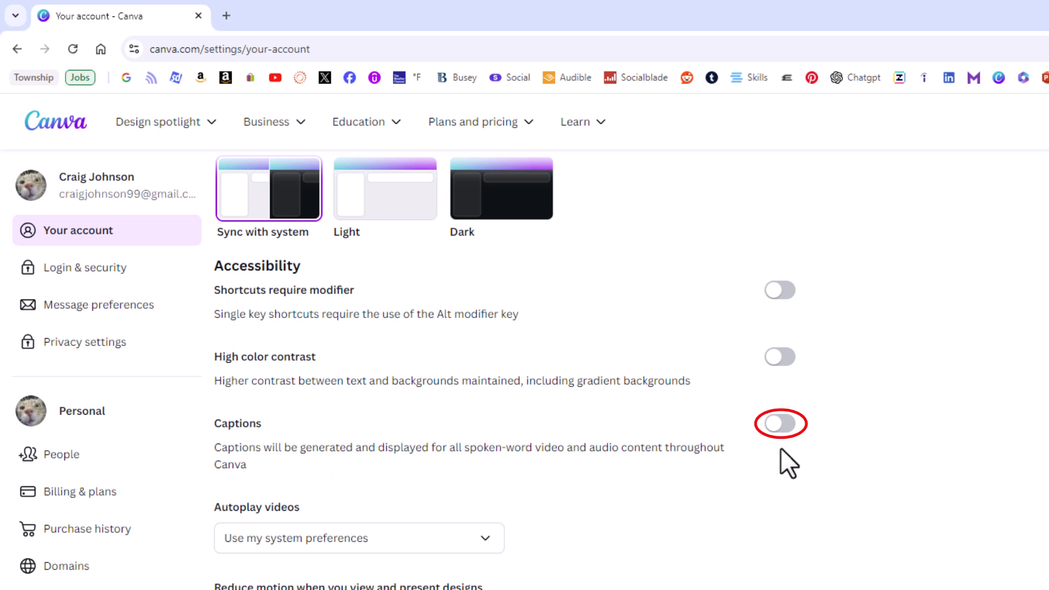
Switch the Captions accessibility toggle on, then back off once it shows Saved.
{"action": "left_click", "coordinate": [779, 424]}
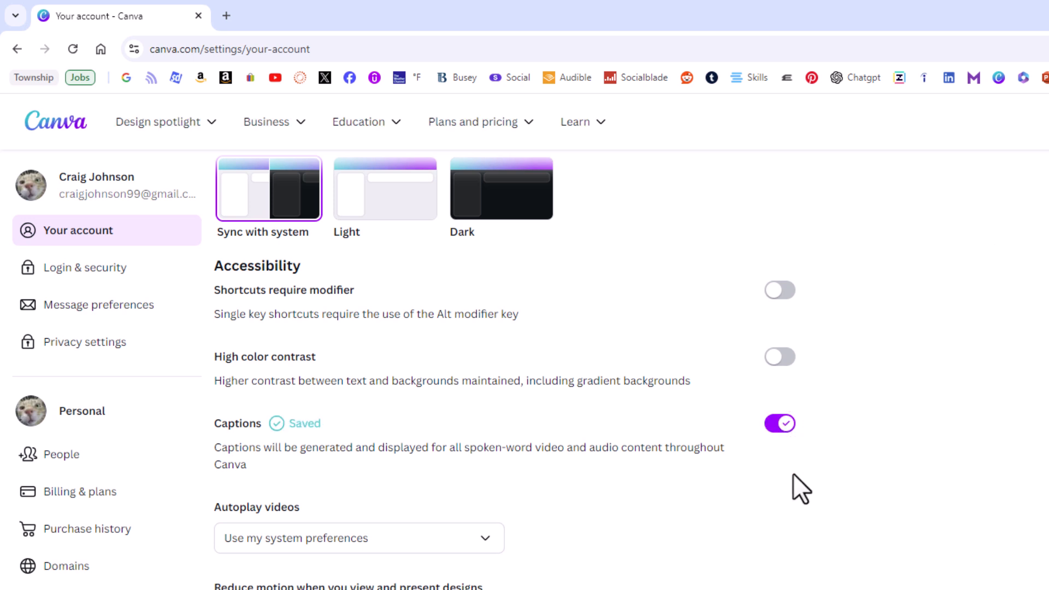
{"action": "left_click", "coordinate": [779, 423]}
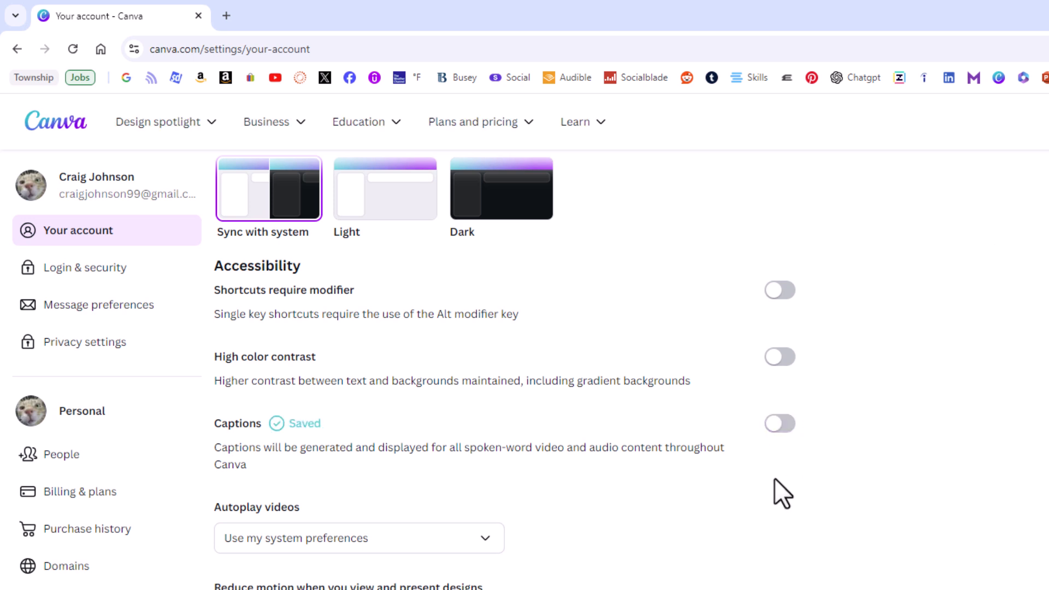